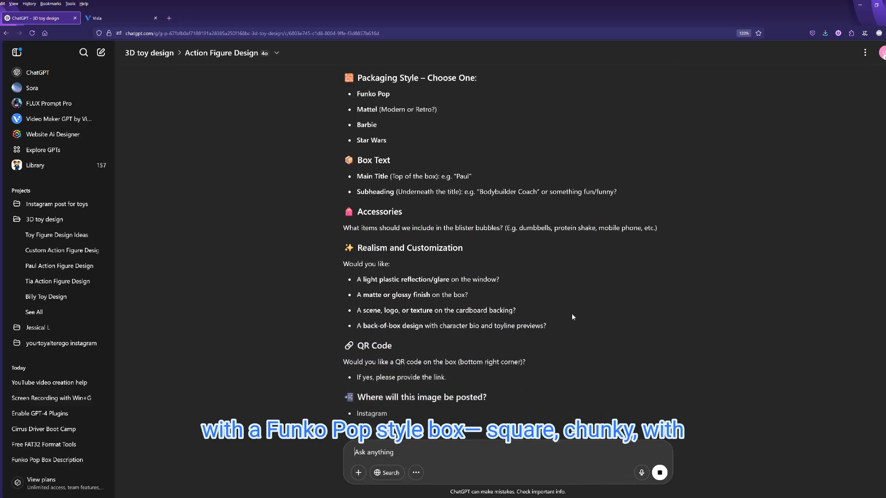
Scroll down the 3D toy design project to the message box with the Funko prompt and photo
{"action": "scroll", "scroll_direction": "down", "scroll_amount": 3}
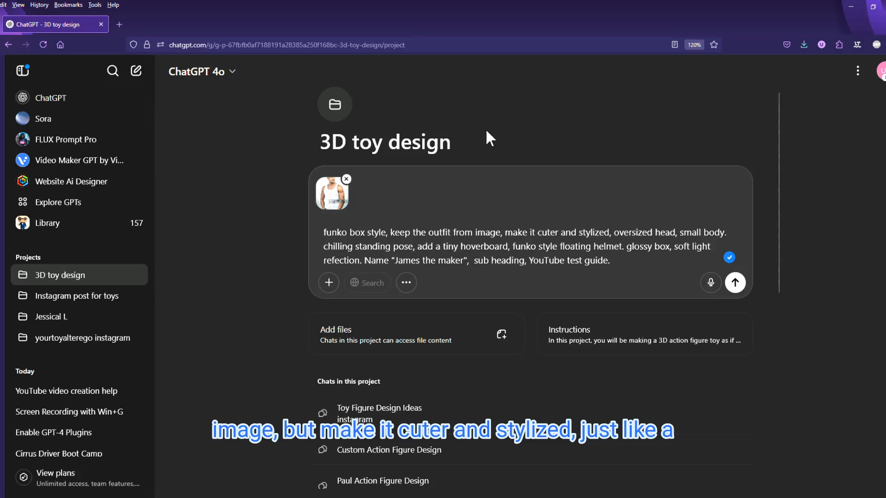
{"action": "left_click", "coordinate": [735, 282]}
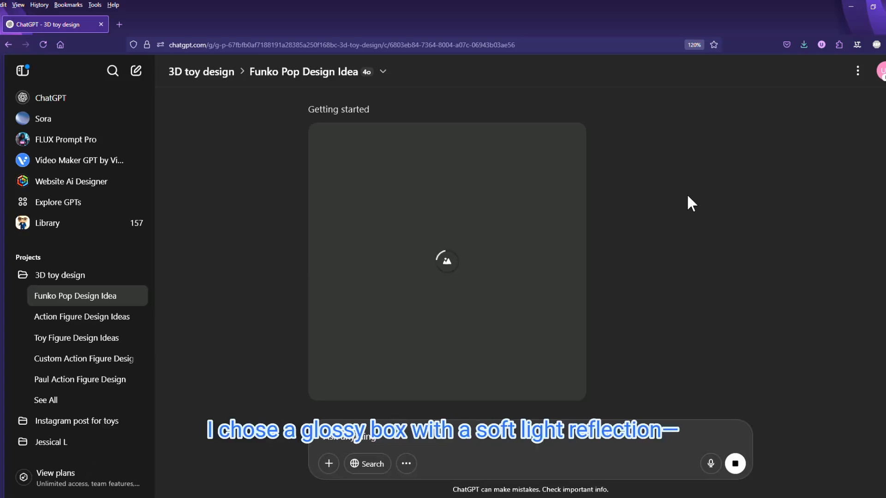
{"action": "mouse_move", "coordinate": [806, 168]}
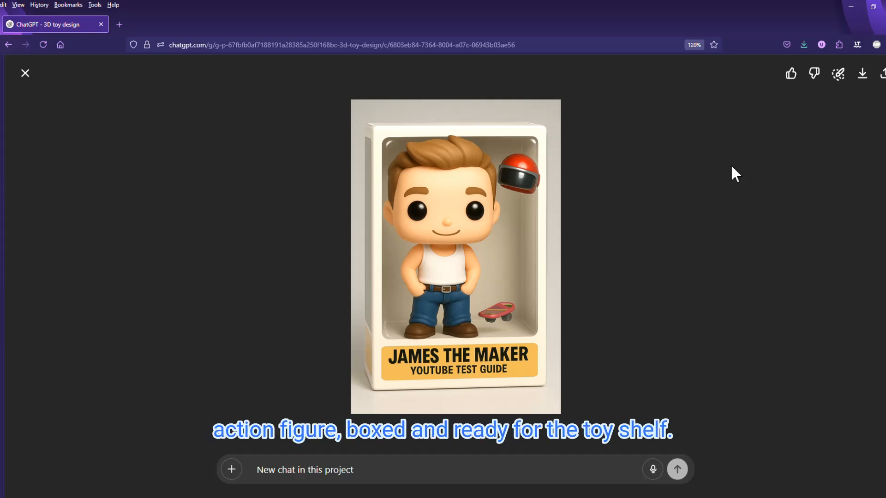
Switch to the Toy Figure Design Ideas conversation after the boxed figure image finishes
{"action": "left_click", "coordinate": [25, 72]}
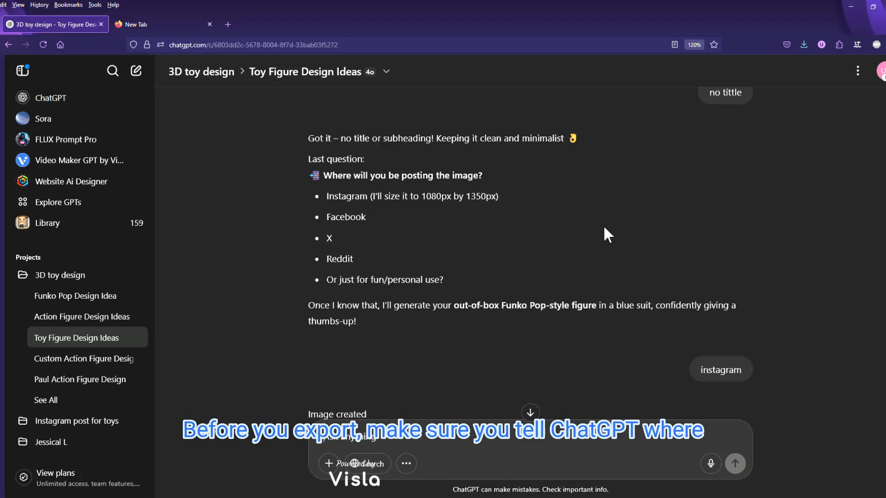